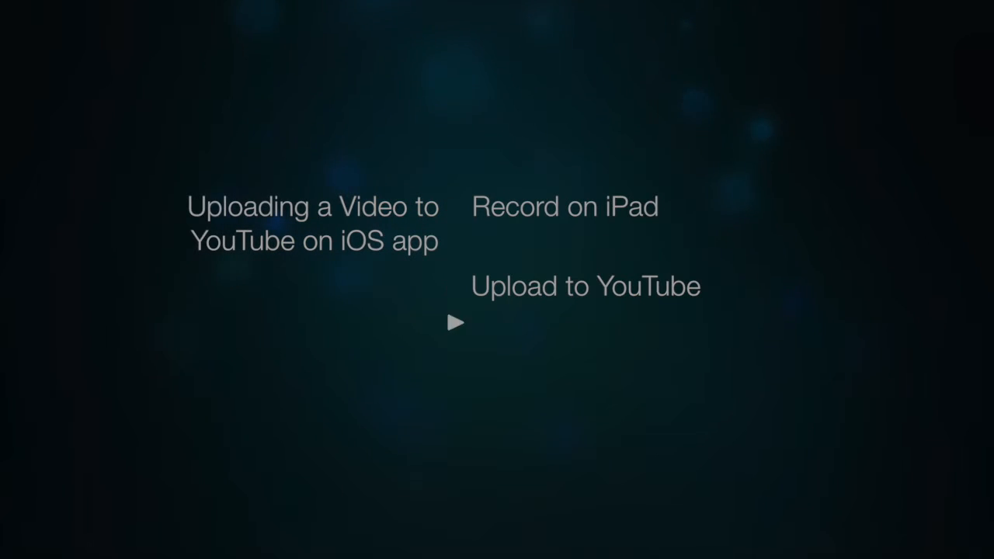
# Advance past the intro title so the iPad home screen is showing.
pyautogui.click(456, 321)
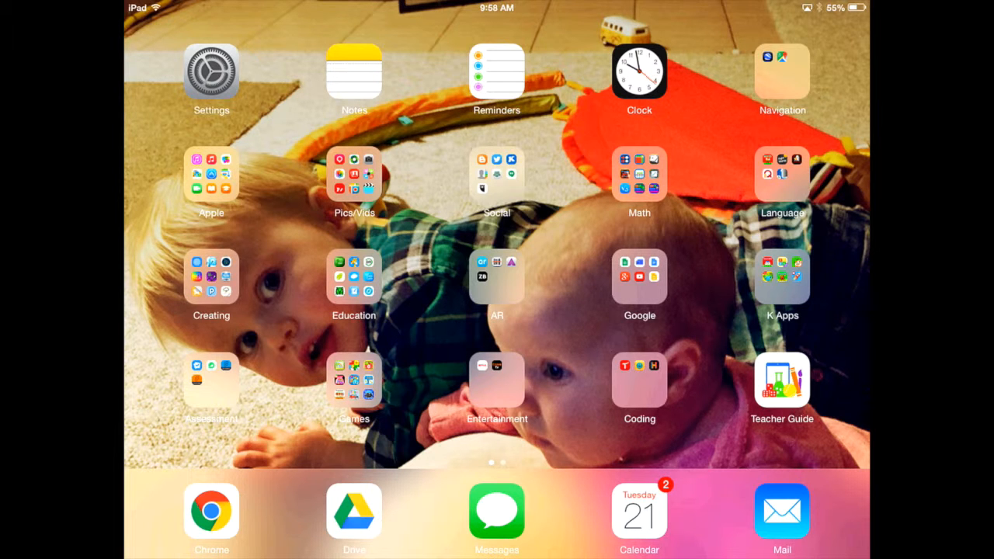
# Launch Photos from the Pics/Vids folder and select the single video in the Videos album.
pyautogui.click(354, 174)
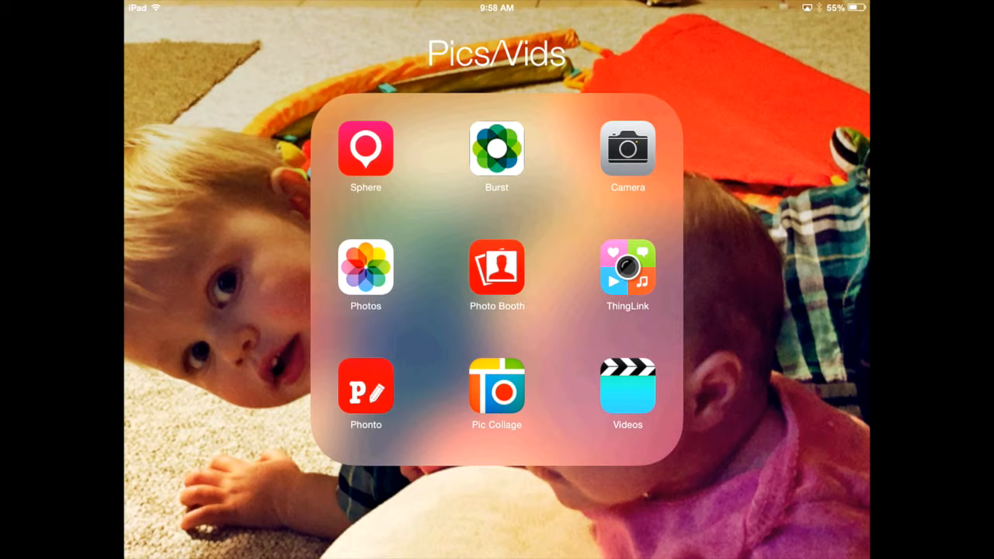
pyautogui.click(627, 386)
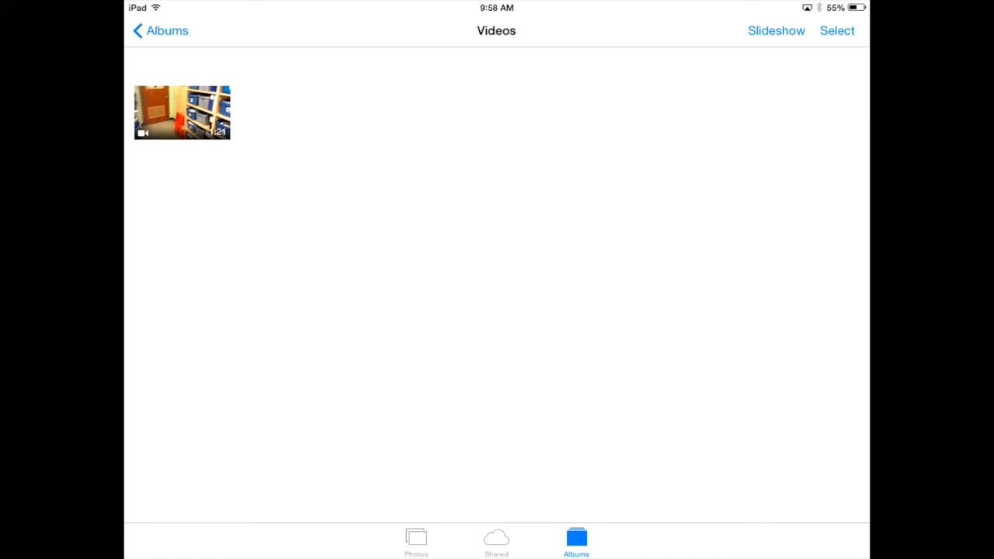
pyautogui.click(835, 31)
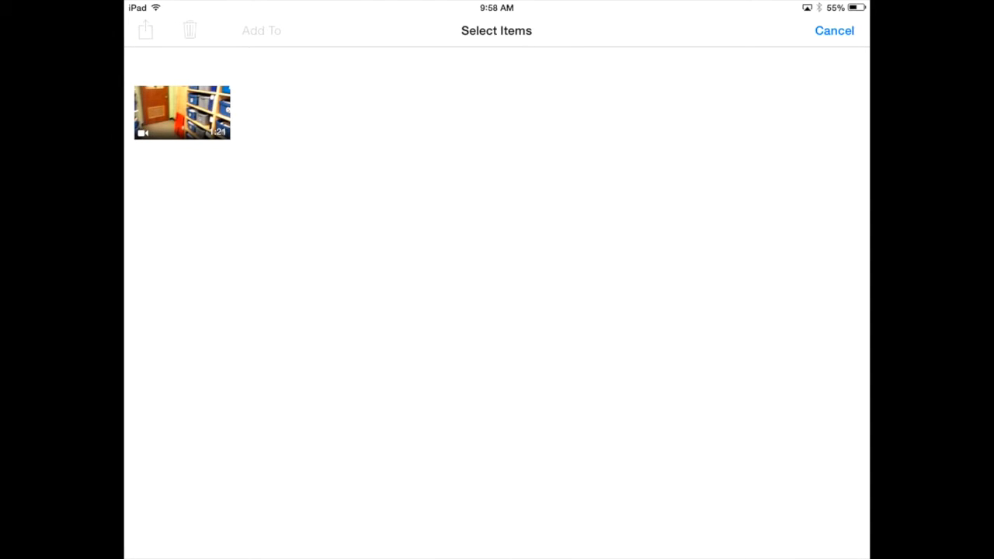
pyautogui.click(182, 111)
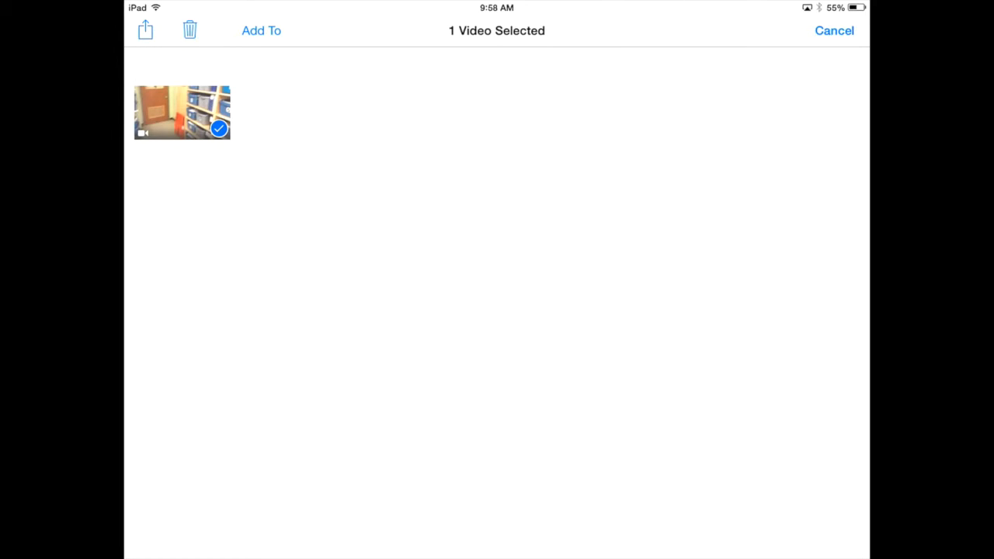
# Share the selected video to YouTube, bringing up the Google account sign-in page.
pyautogui.click(146, 29)
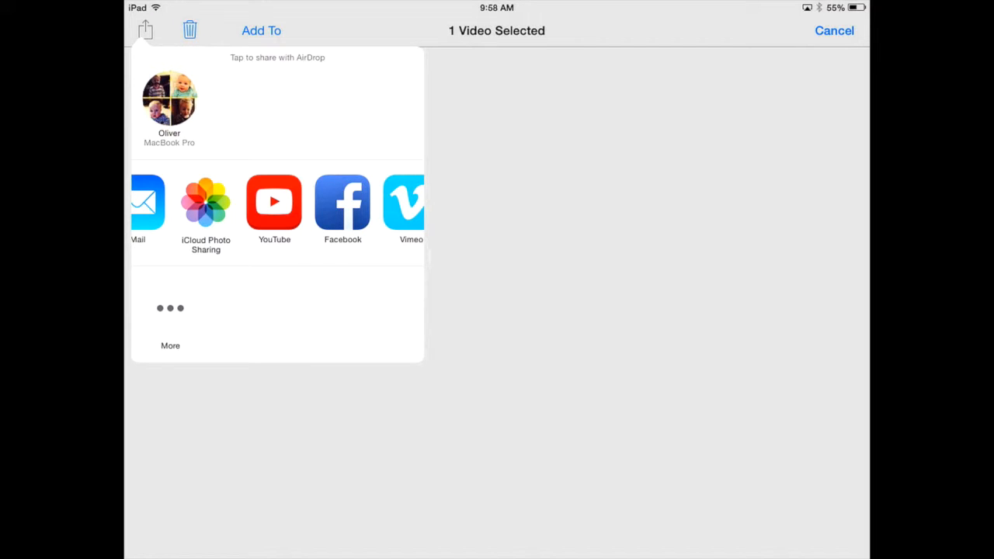
pyautogui.click(273, 202)
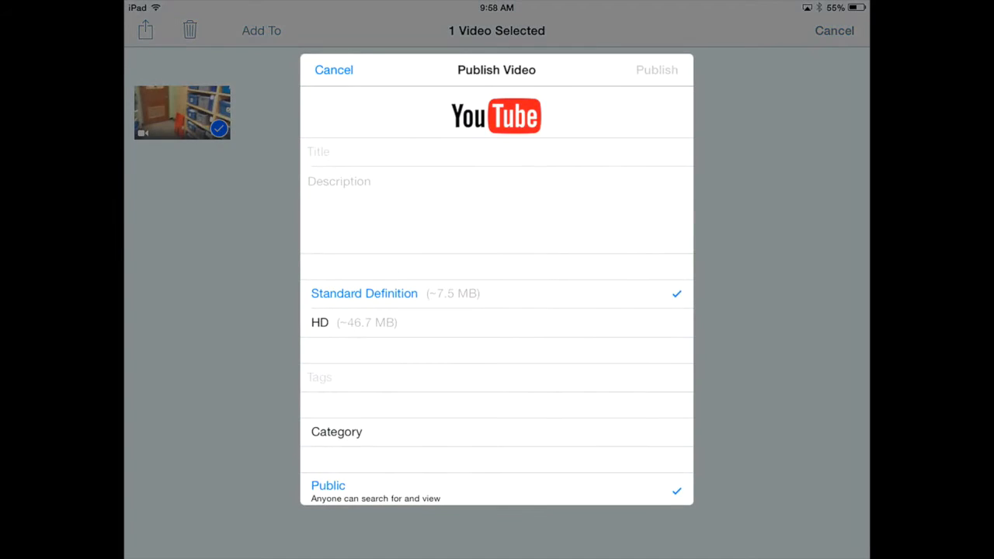
pyautogui.click(655, 70)
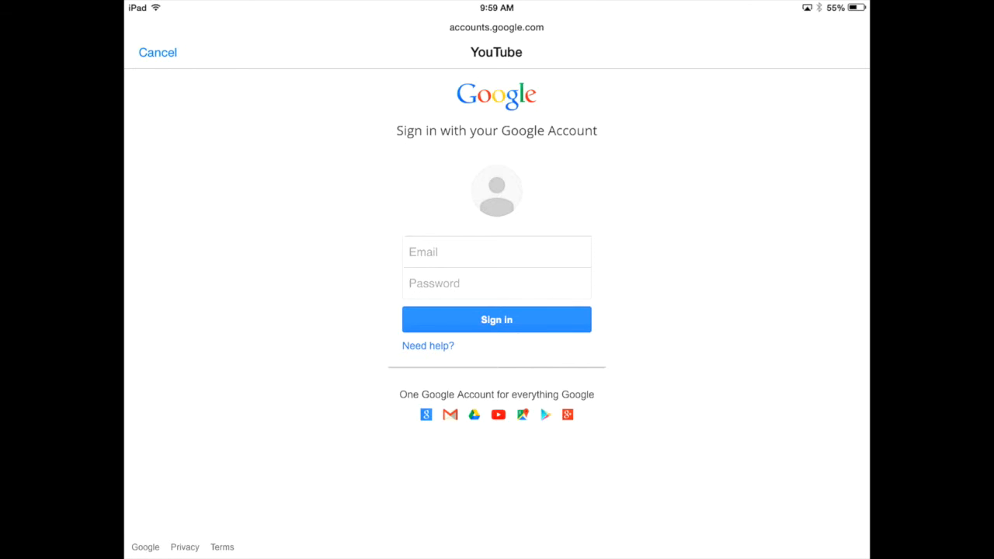
# Sign in with the Google email and password and accept YouTube access permissions.
pyautogui.click(497, 251)
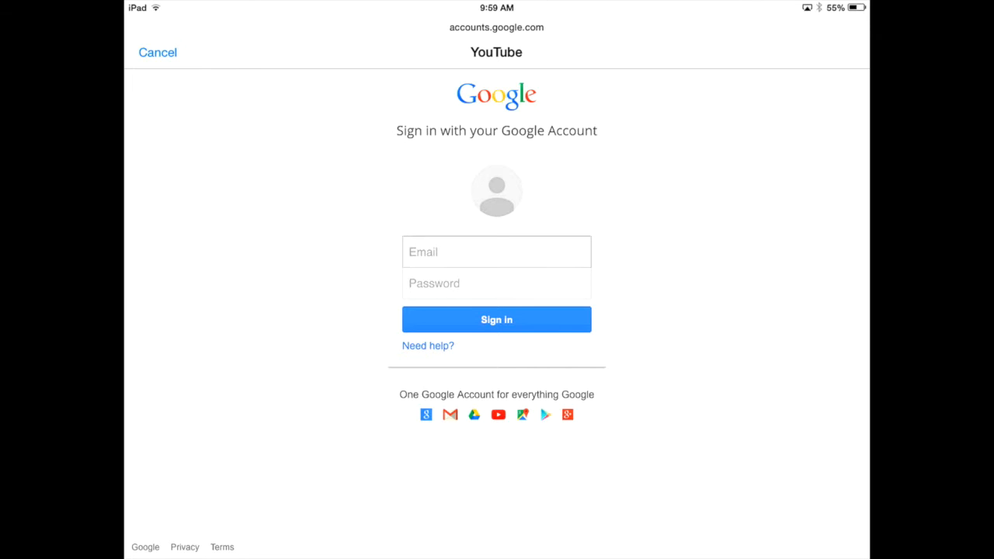
pyautogui.click(497, 320)
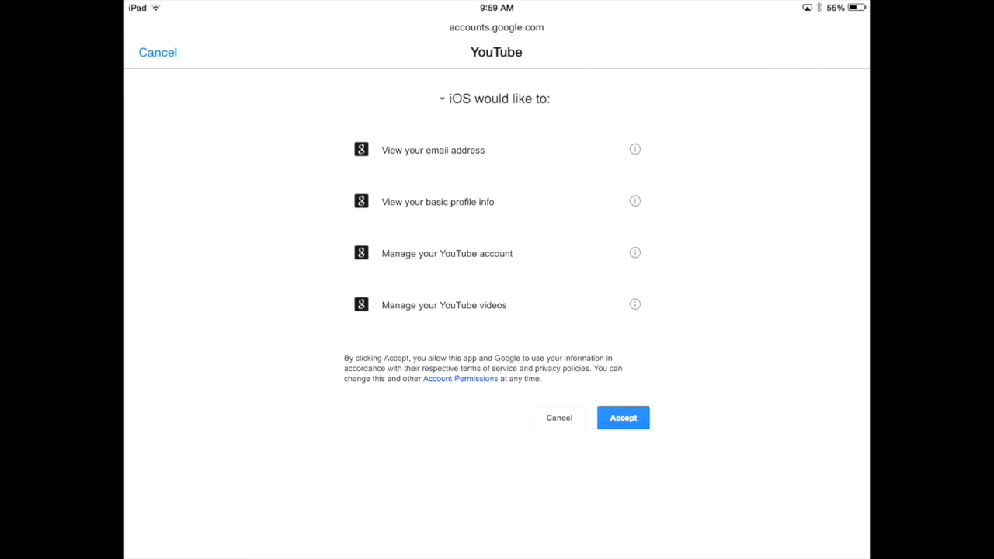
pyautogui.click(622, 416)
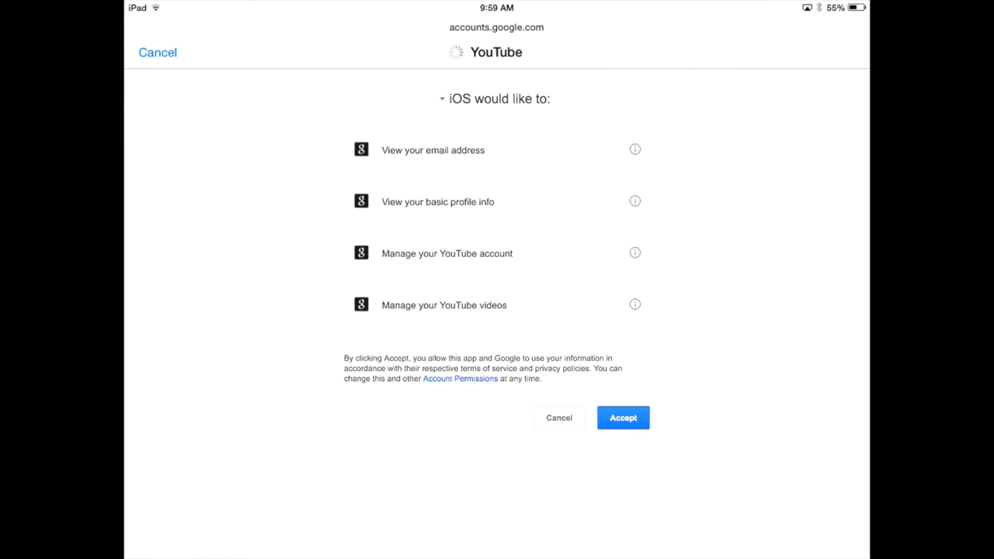
pyautogui.click(623, 418)
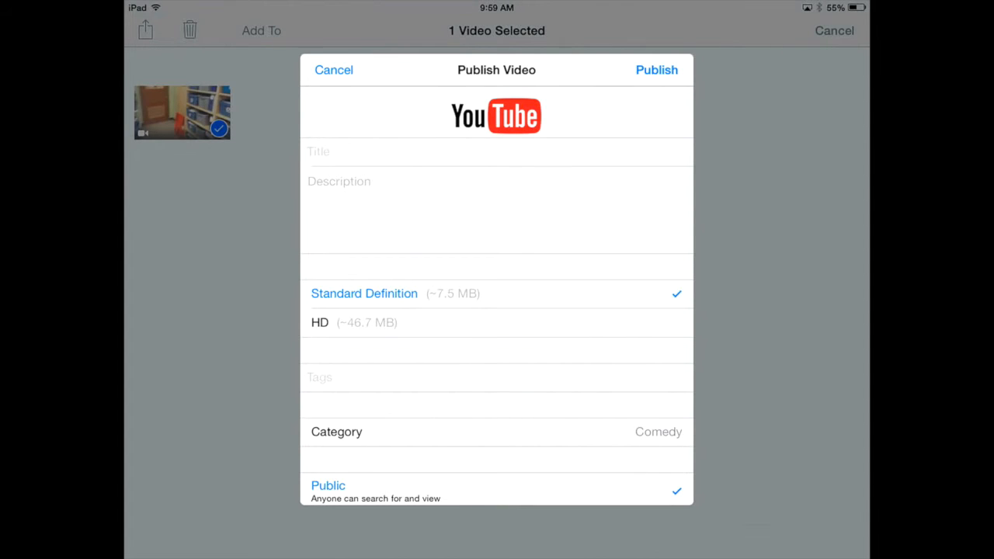
# Title the video and describe it as 'This video is going to show how to upload a video to YouTube.', with category Education and Unlisted.
pyautogui.scroll(-3)
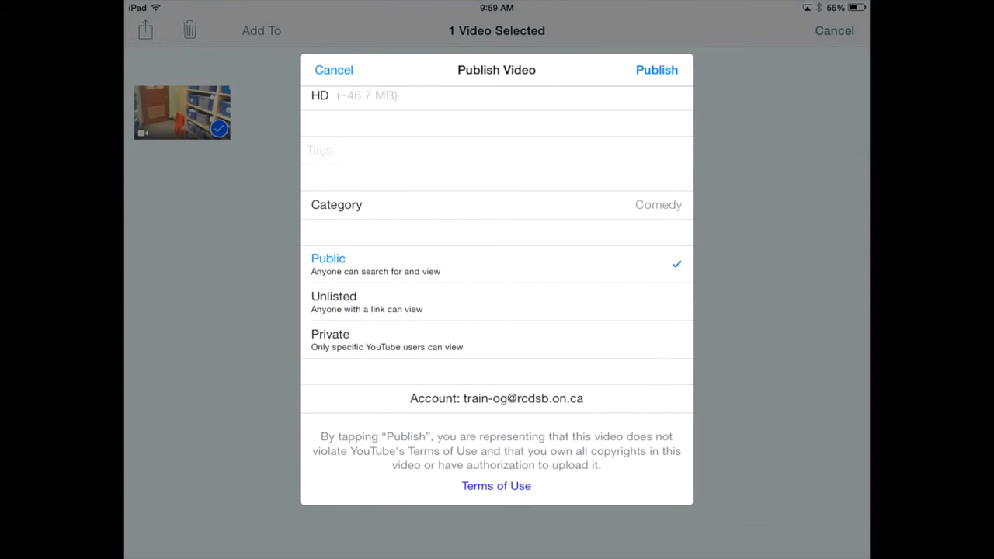
pyautogui.scroll(3)
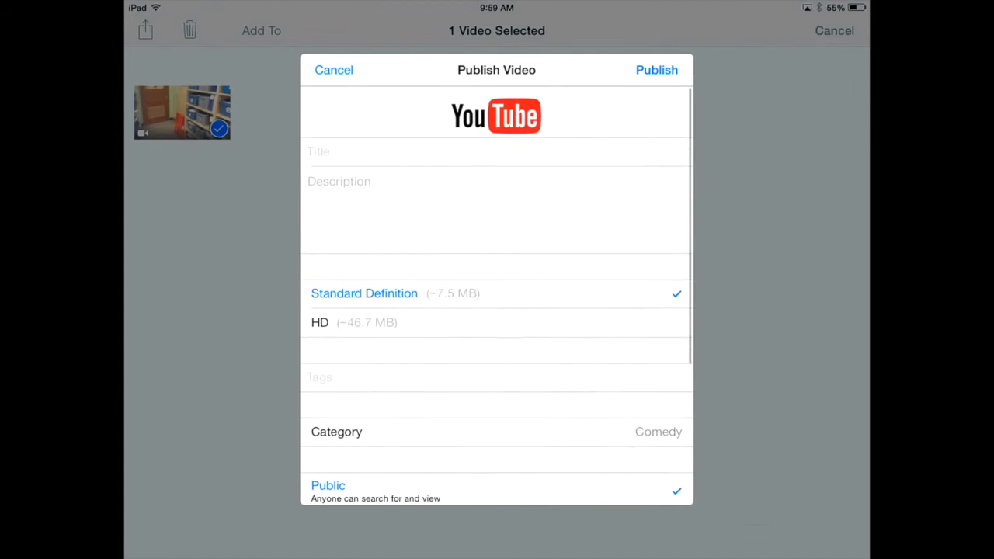
pyautogui.click(497, 152)
pyautogui.write('Uploading a video to YouRub')
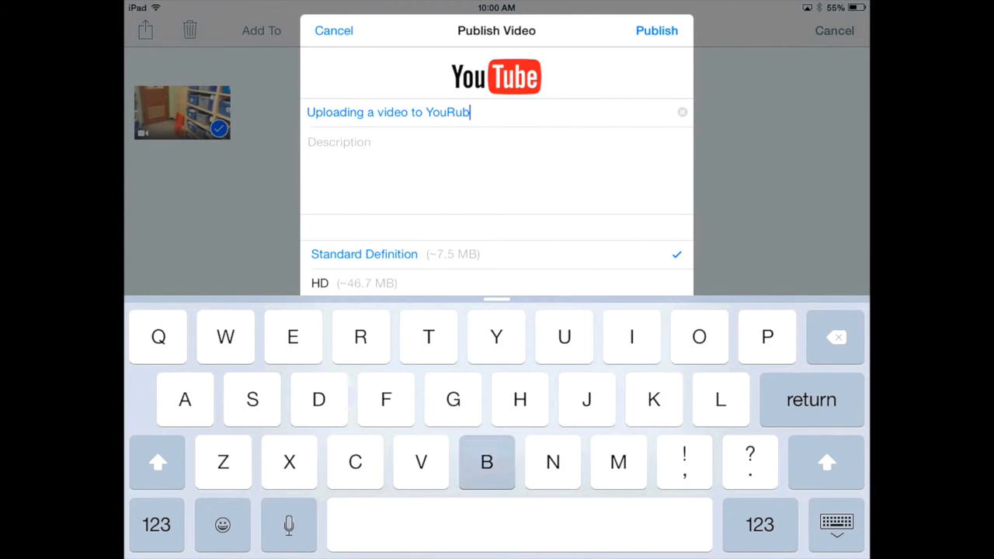
pyautogui.write('This video is')
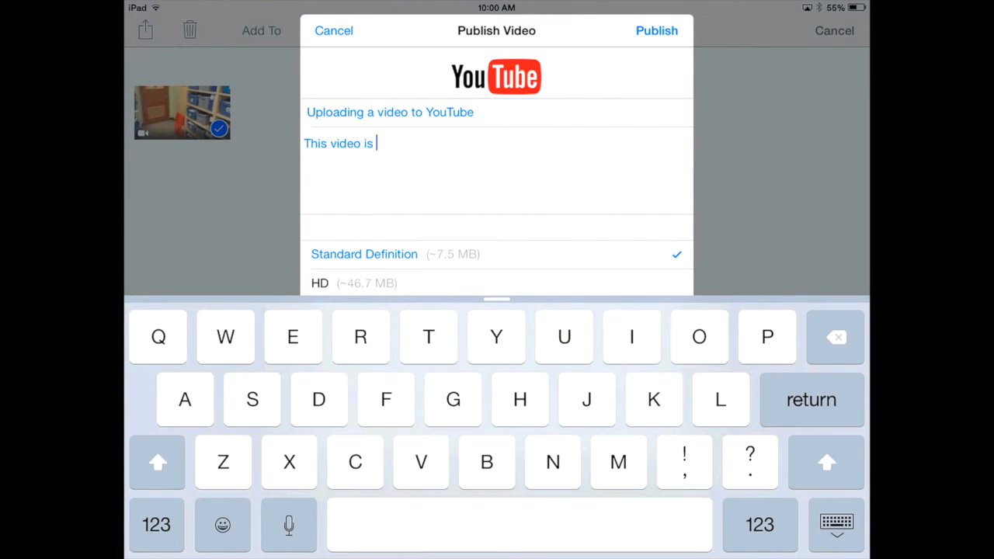
pyautogui.write('going to show how to upload a video to YouTube.')
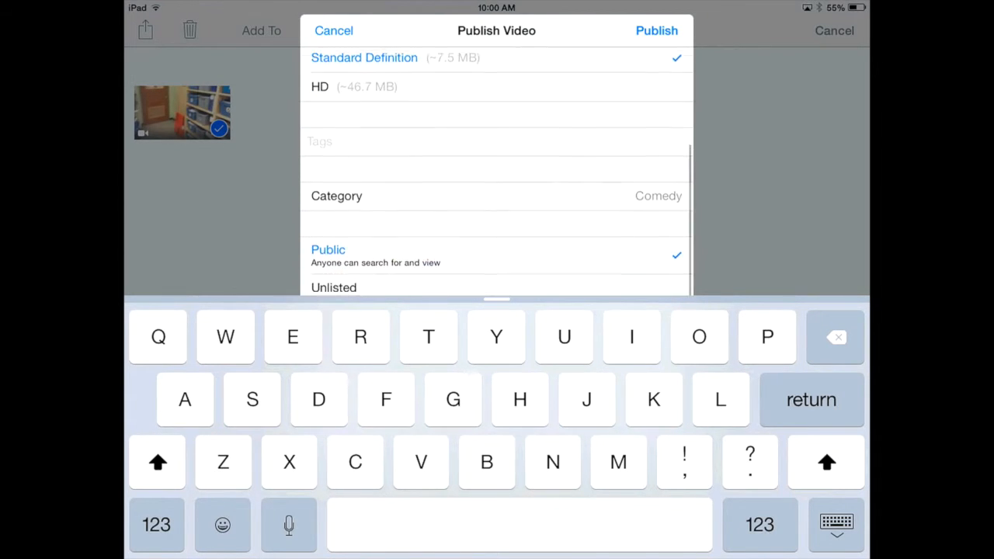
pyautogui.scroll(3)
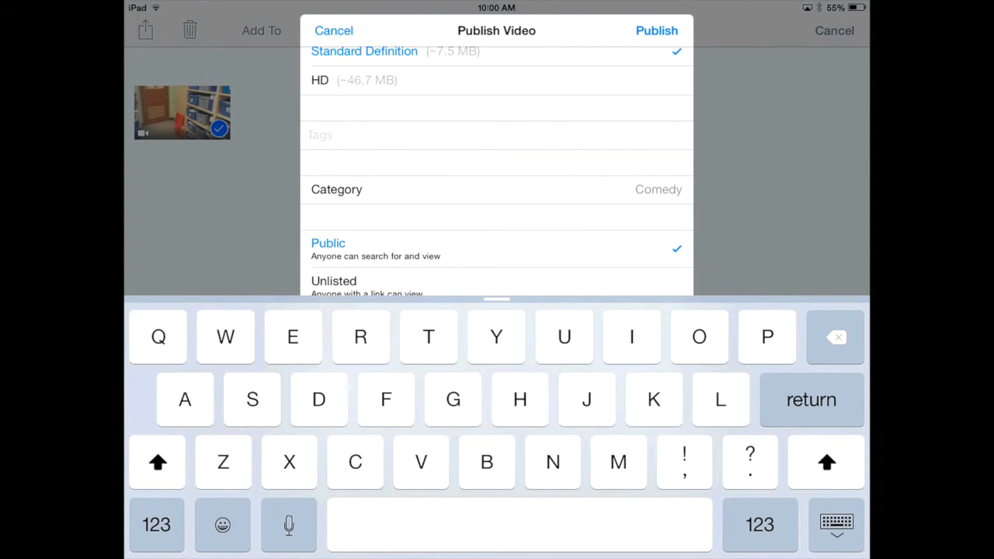
pyautogui.scroll(3)
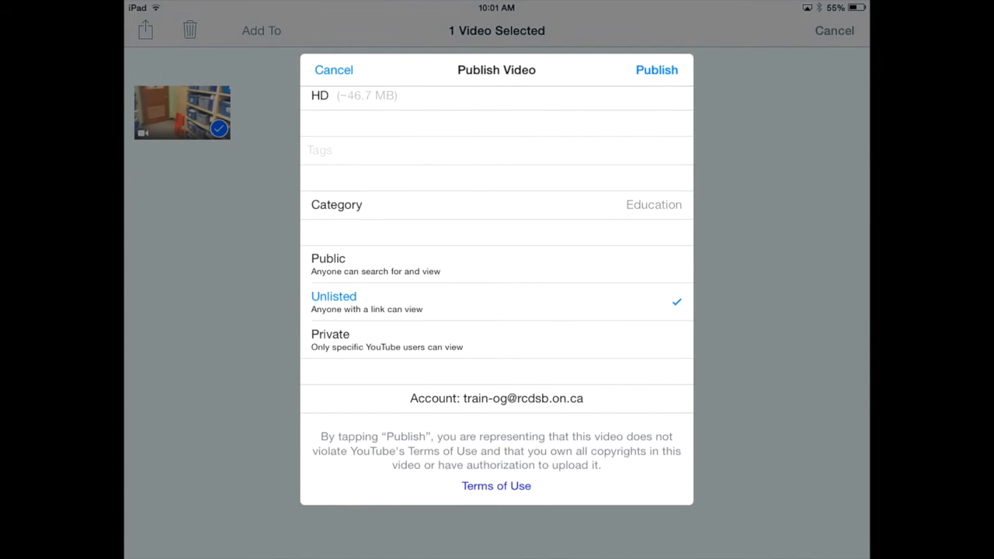
# Publish 'Uploading a video to YouTube' and wait for the Published confirmation.
pyautogui.click(655, 70)
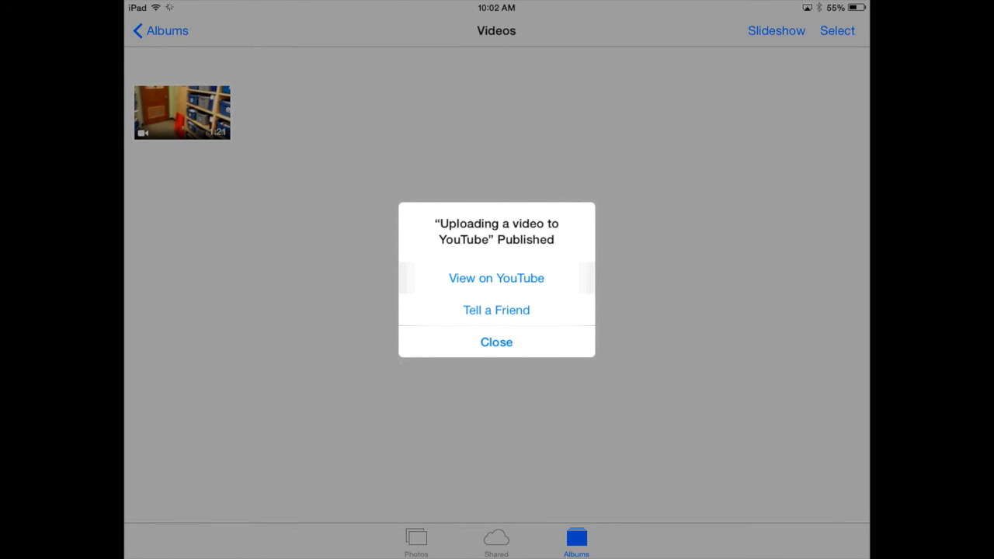
# View the published video in the YouTube app, where it shows as still processing.
pyautogui.click(496, 278)
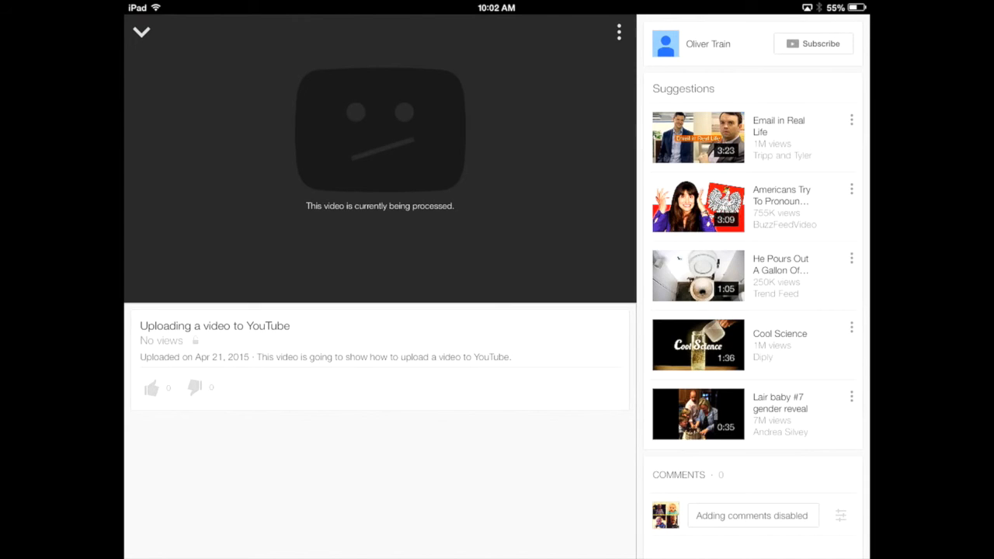